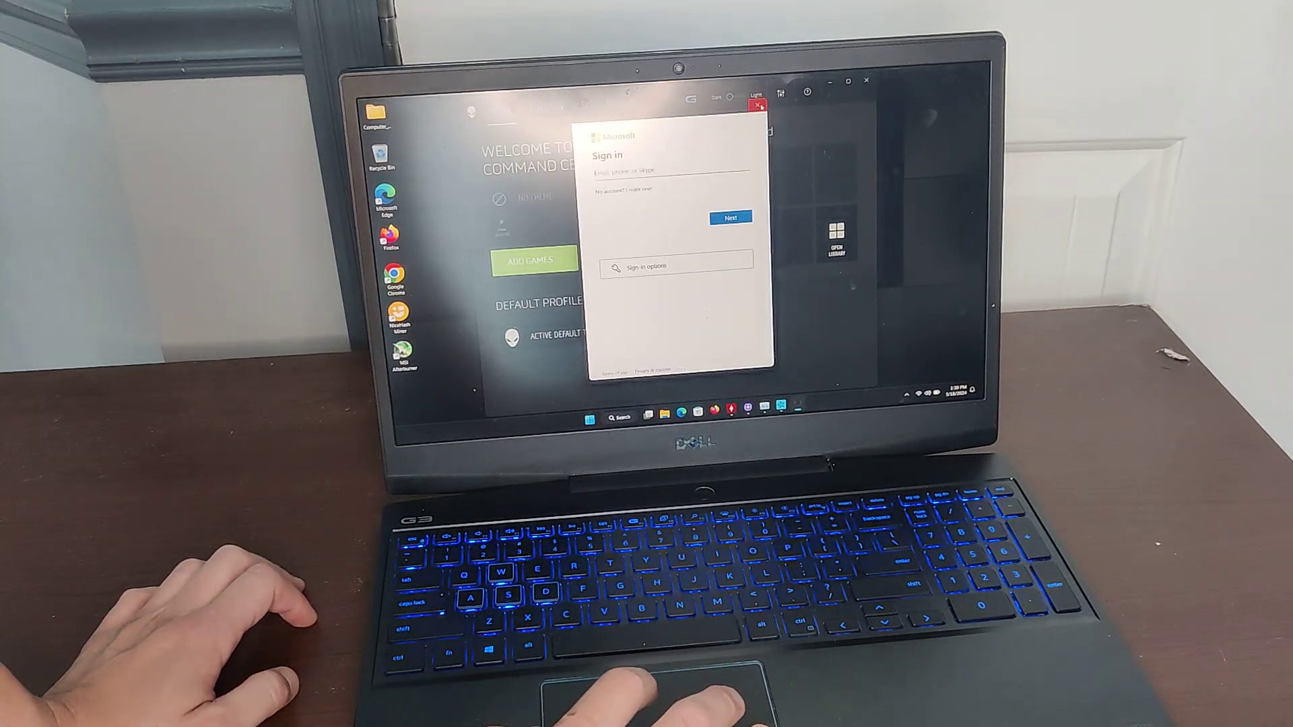
- Dismiss the Microsoft sign-in prompt covering Alienware Command Center's welcome screen
click(729, 217)
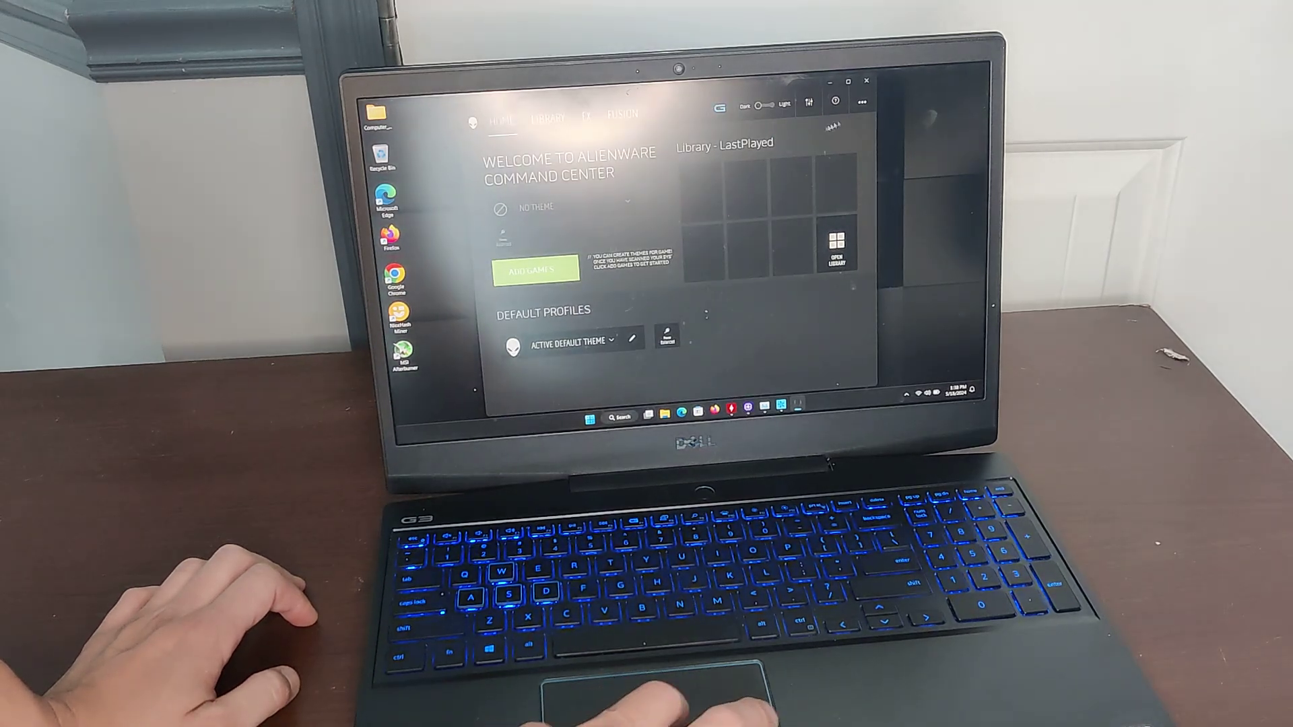
click(865, 82)
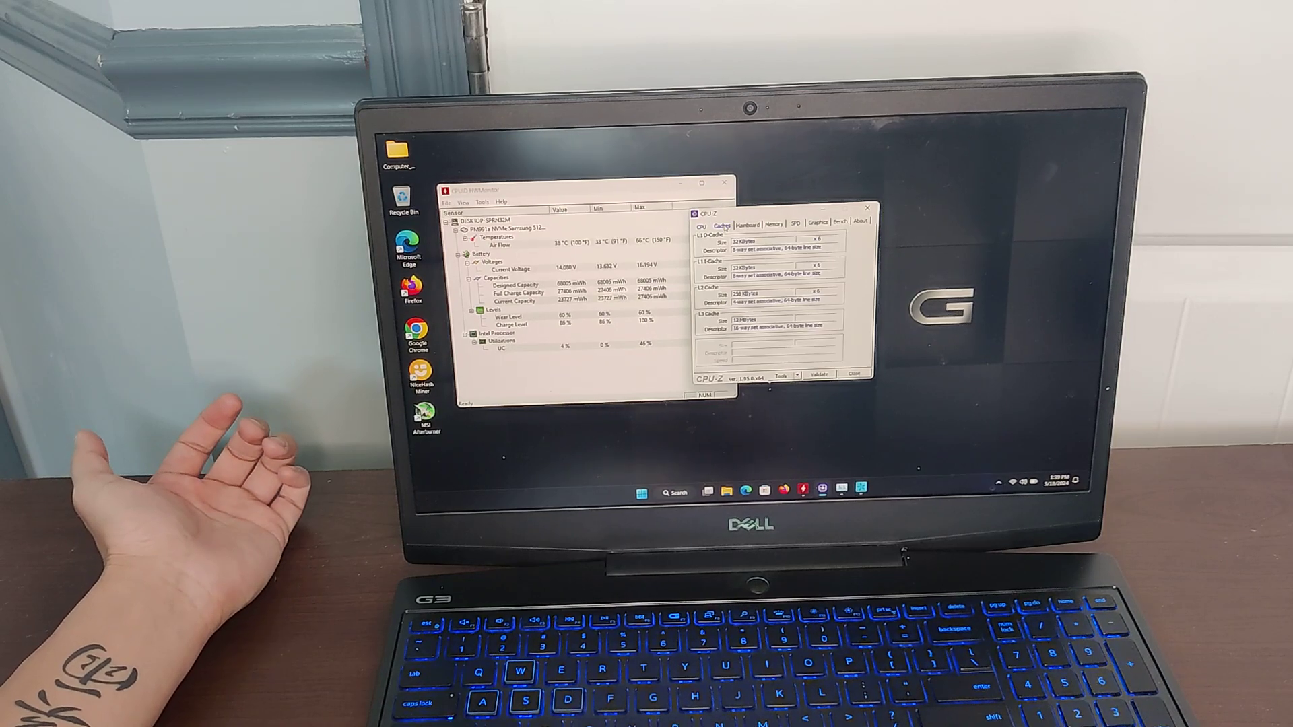
- Review the mainboard, memory and both SPD memory-slot details (SK Hynix DDR4-3200)
click(747, 224)
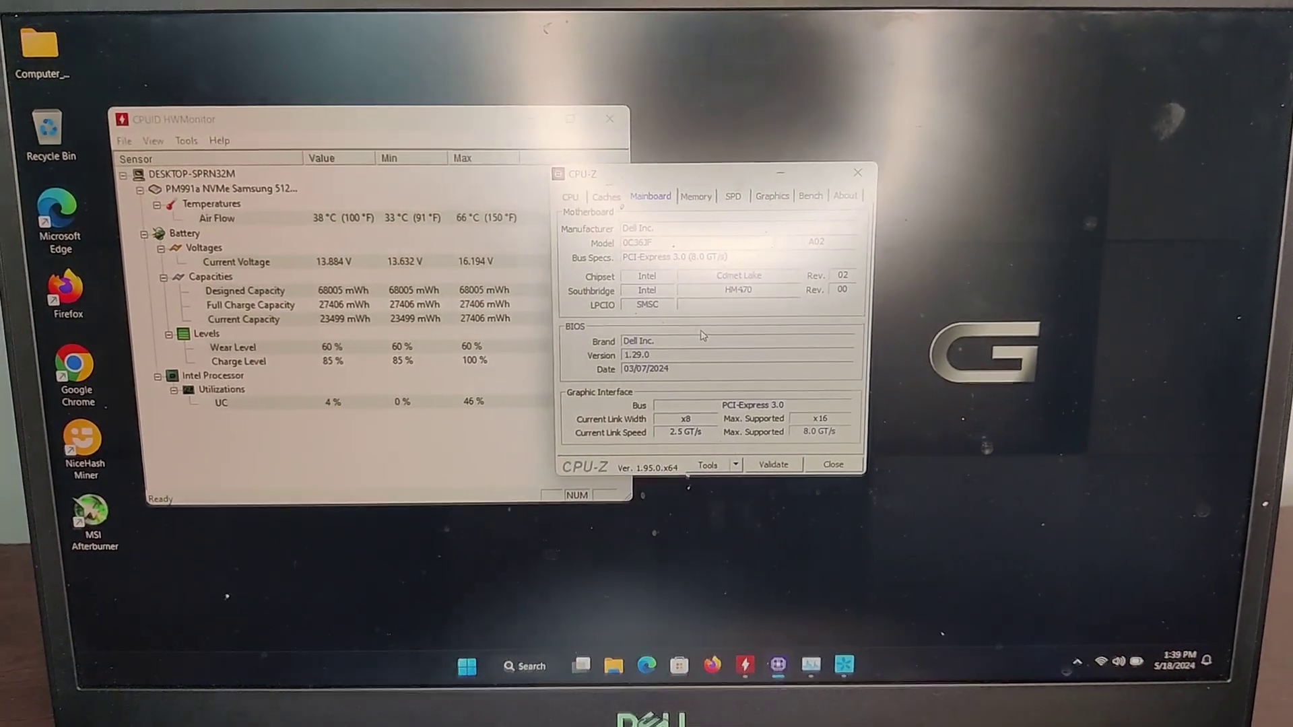
click(698, 197)
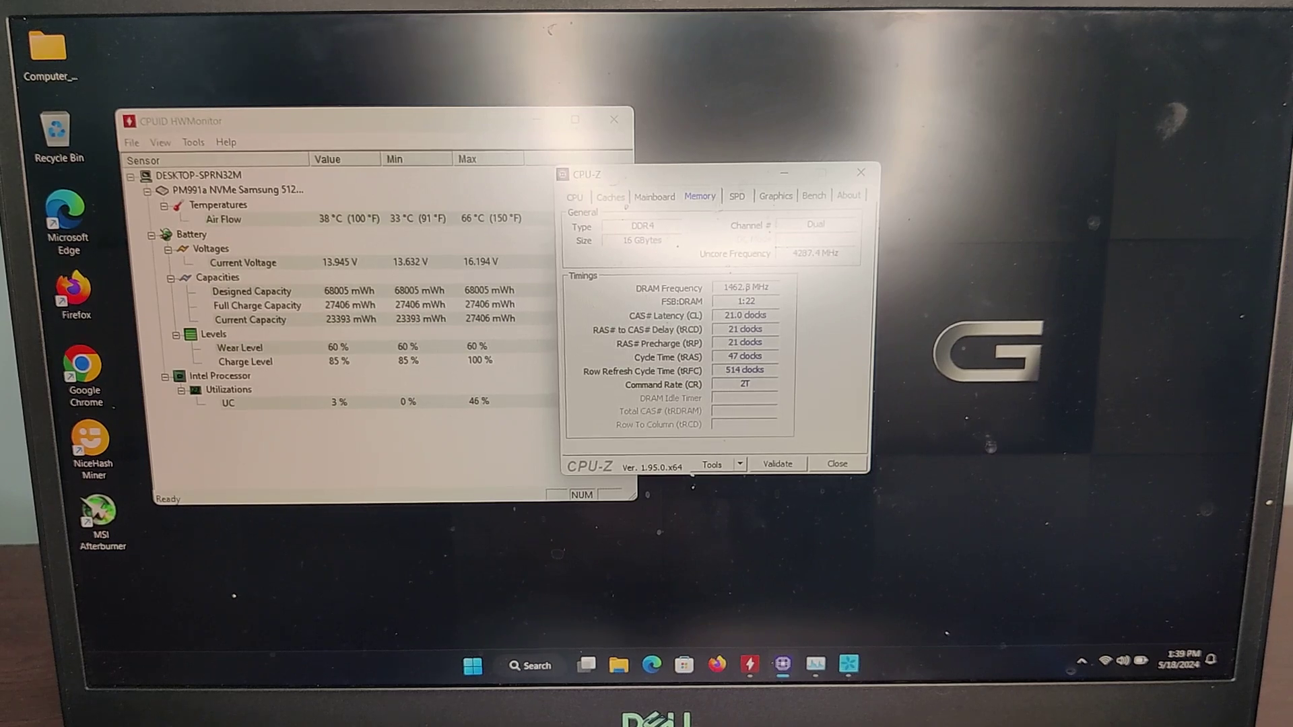
click(736, 197)
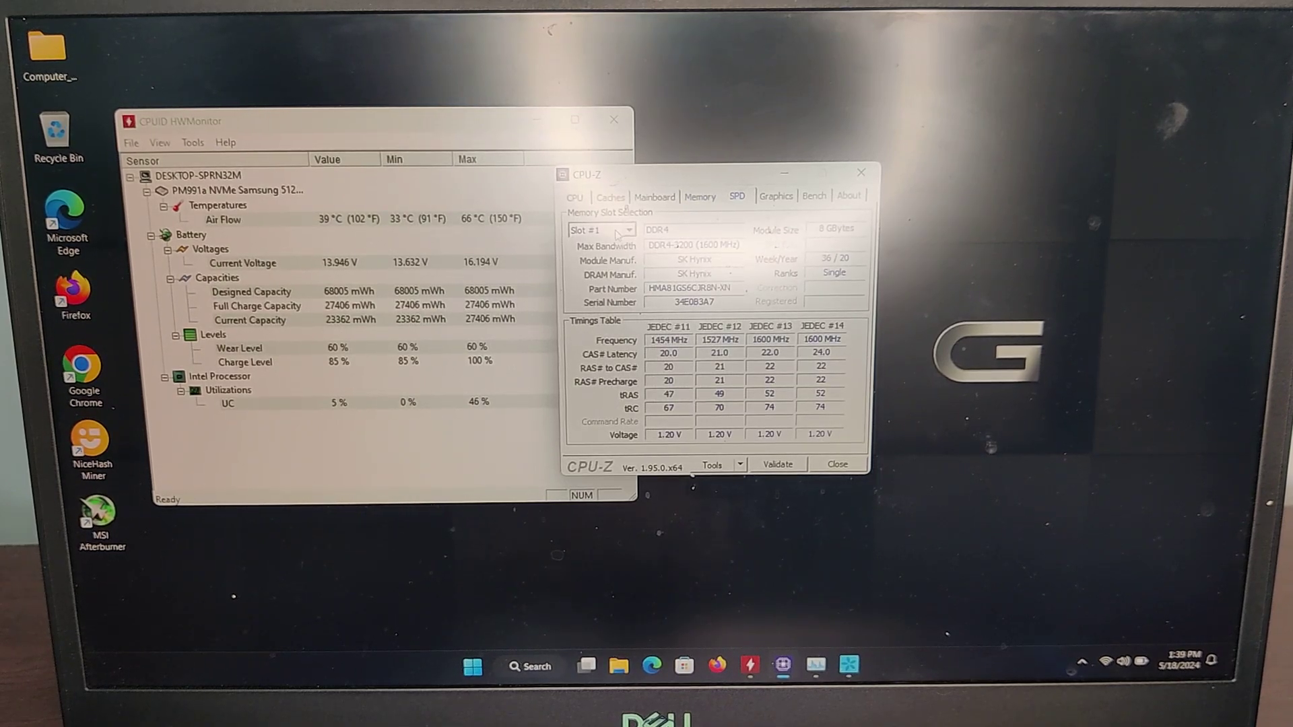
click(629, 230)
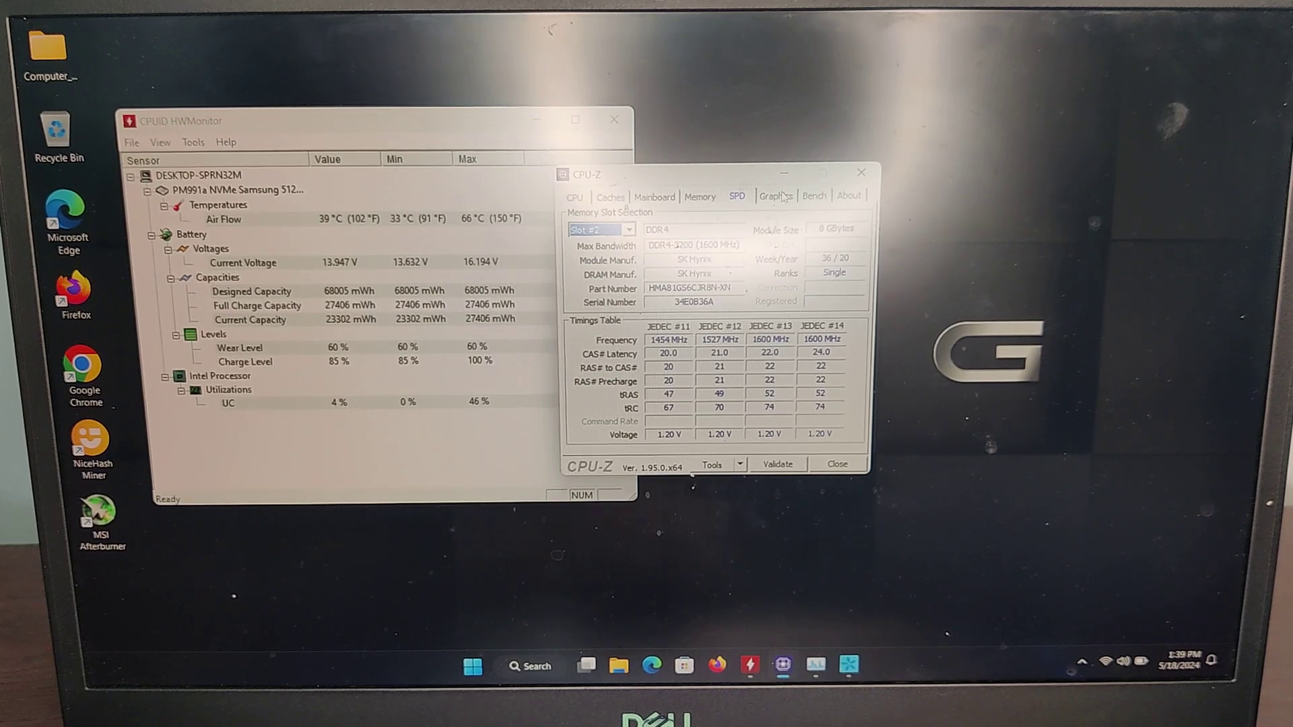
- Review the graphics details for the RTX 2060 and the Intel UHD Graphics
click(776, 195)
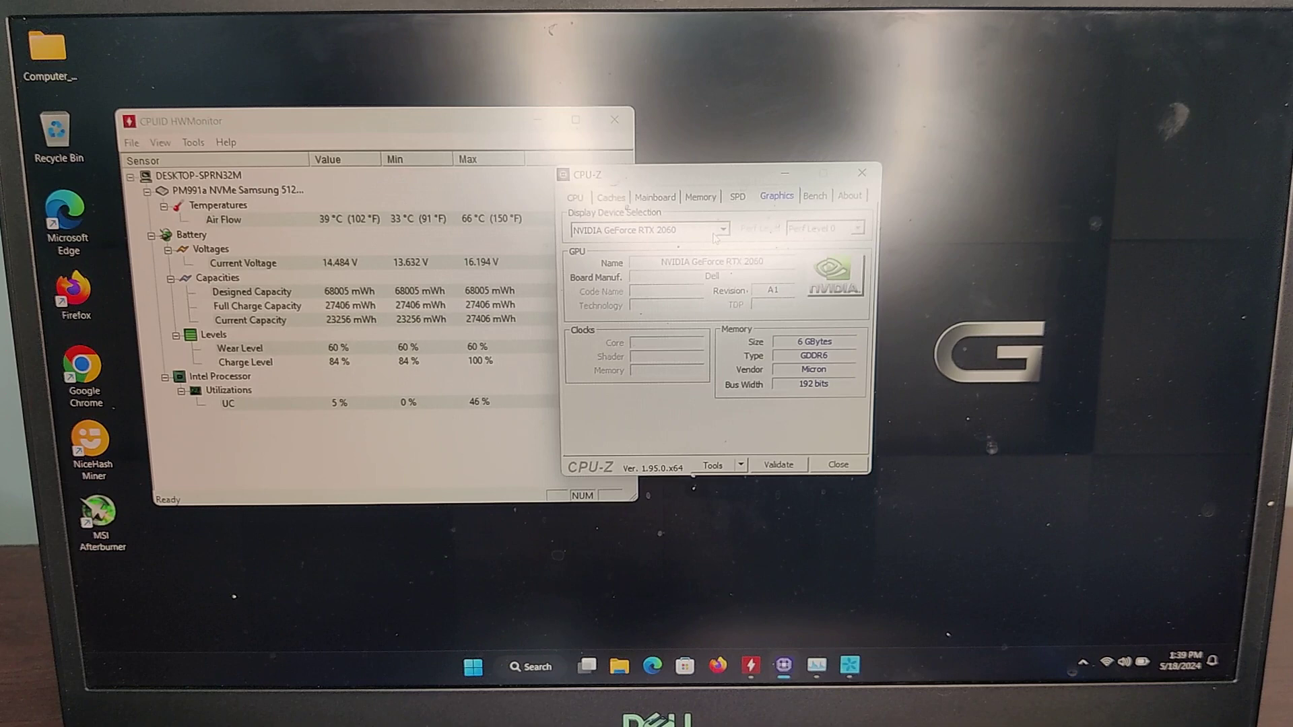
click(722, 229)
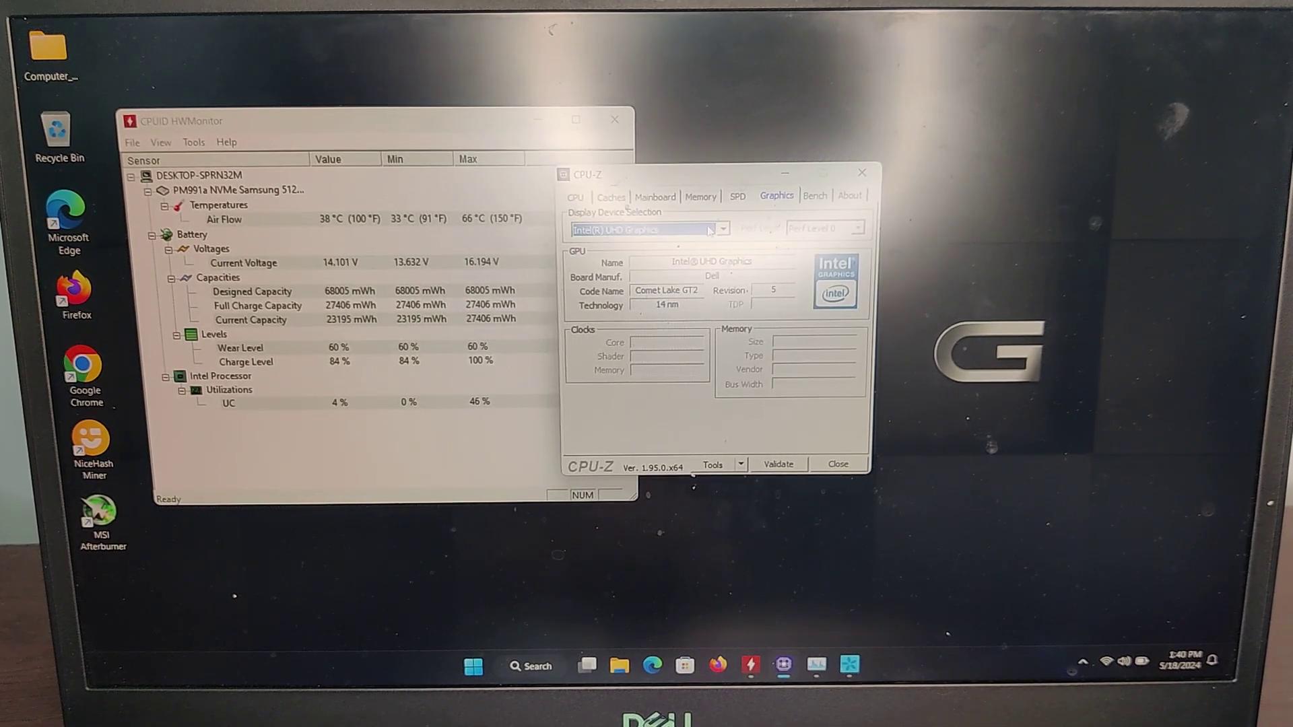
click(722, 229)
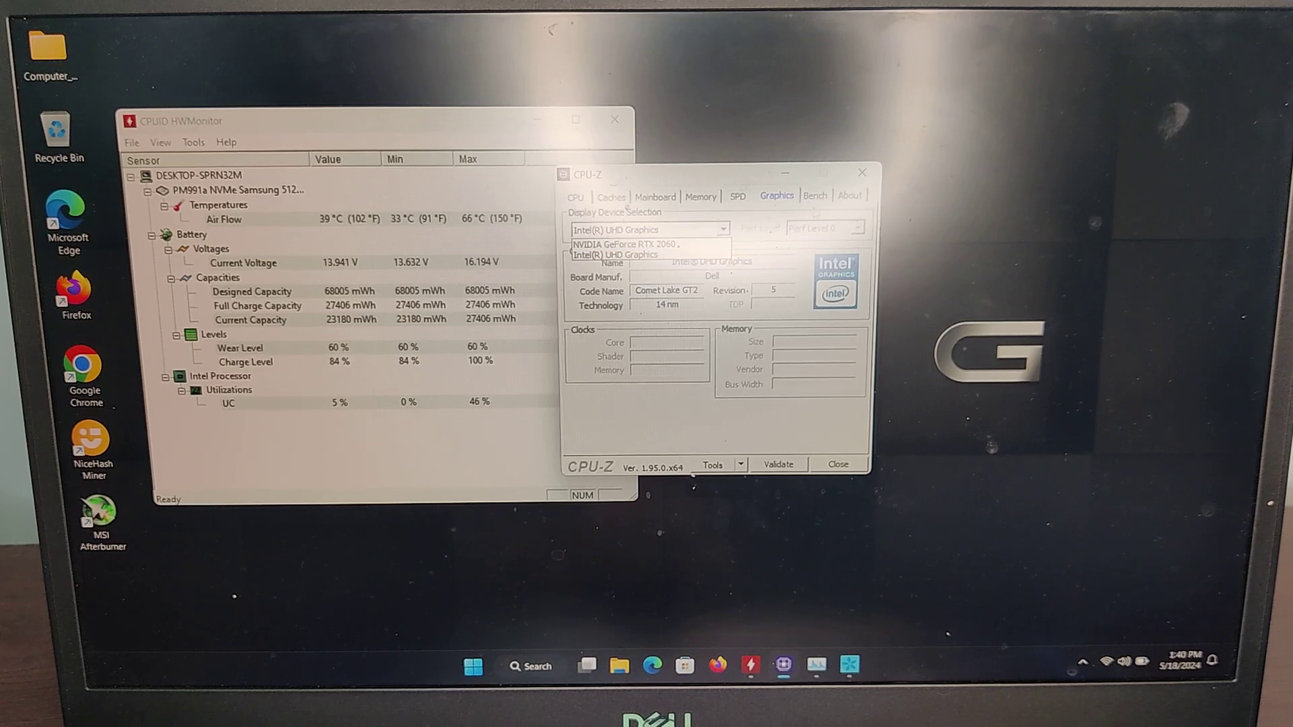
- Check the About version information and land on the i7-10750H Bench page
click(815, 195)
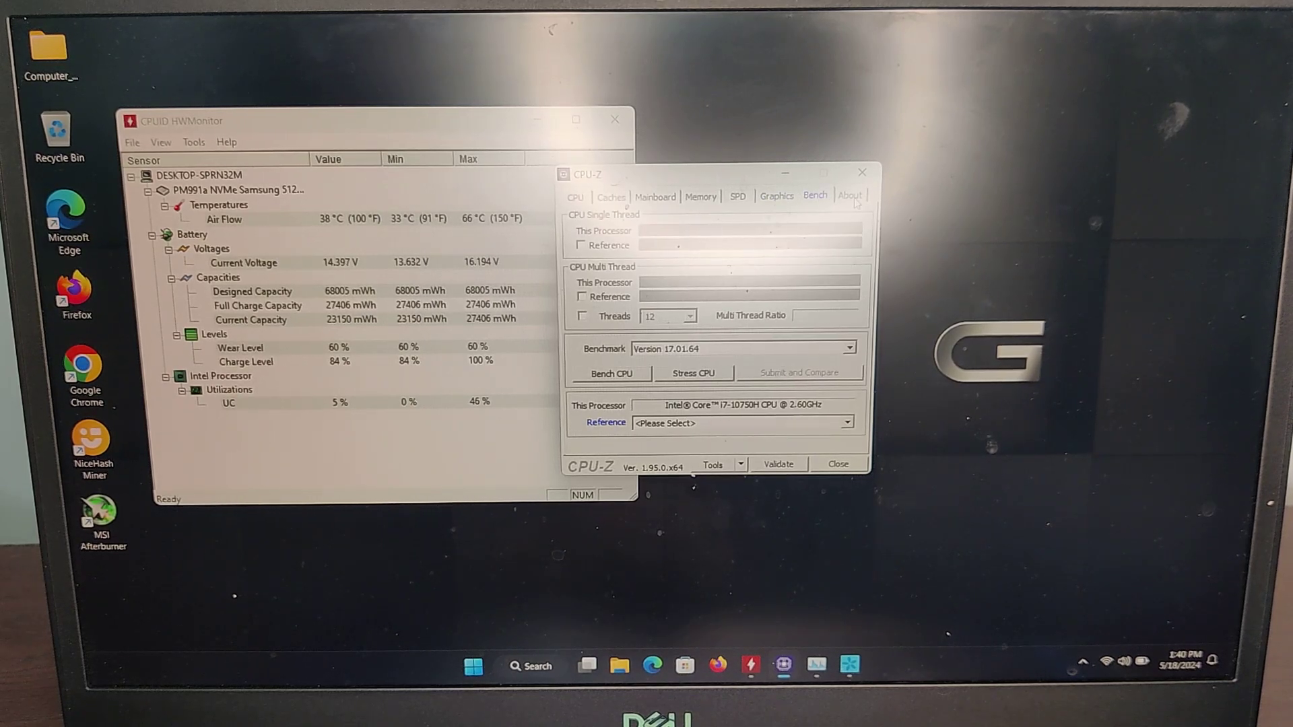
click(849, 195)
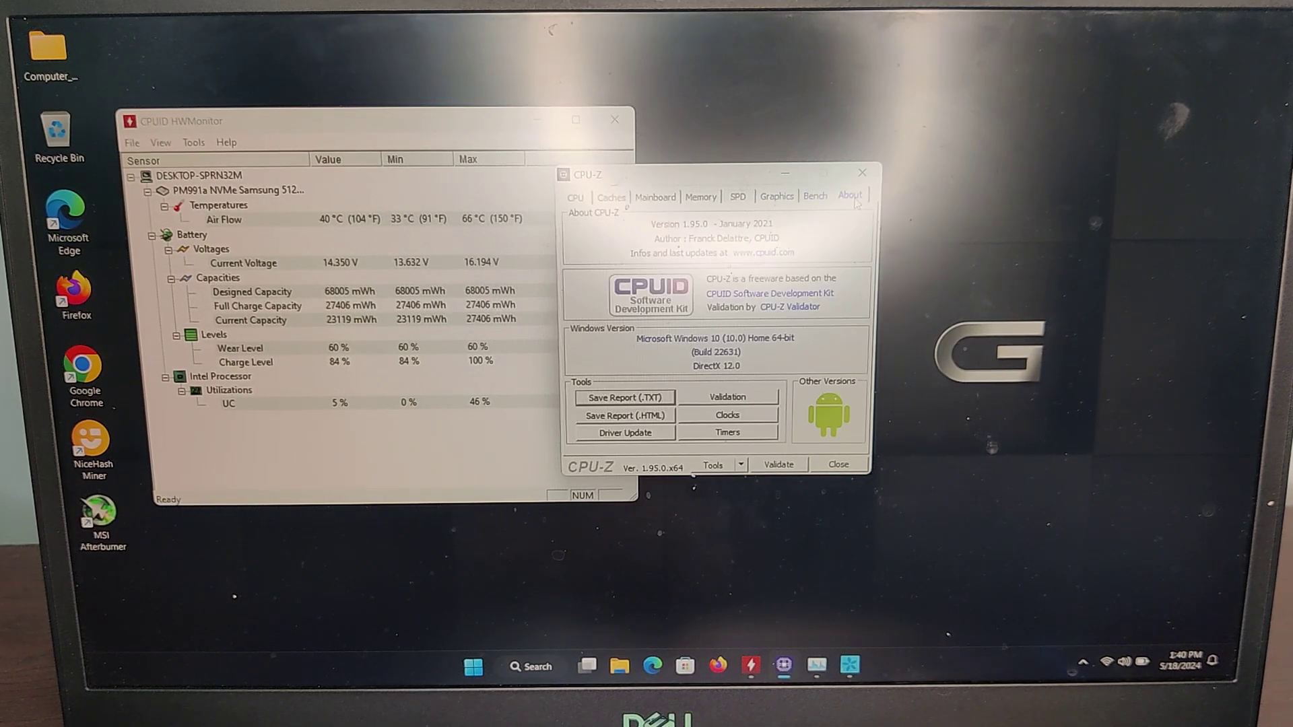
click(814, 195)
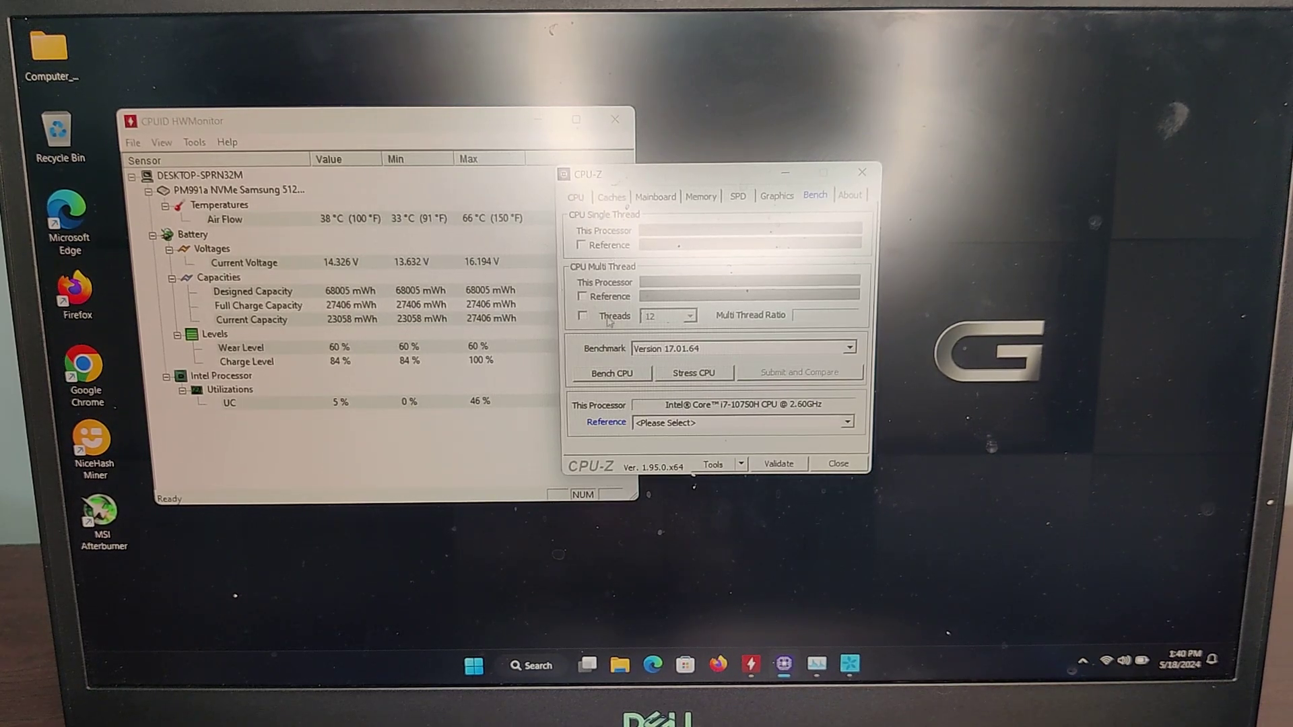
- Run the CPU benchmark with Task Manager's Performance view alongside, reaching 456.5 single / 2586.2 multi-thread
click(609, 374)
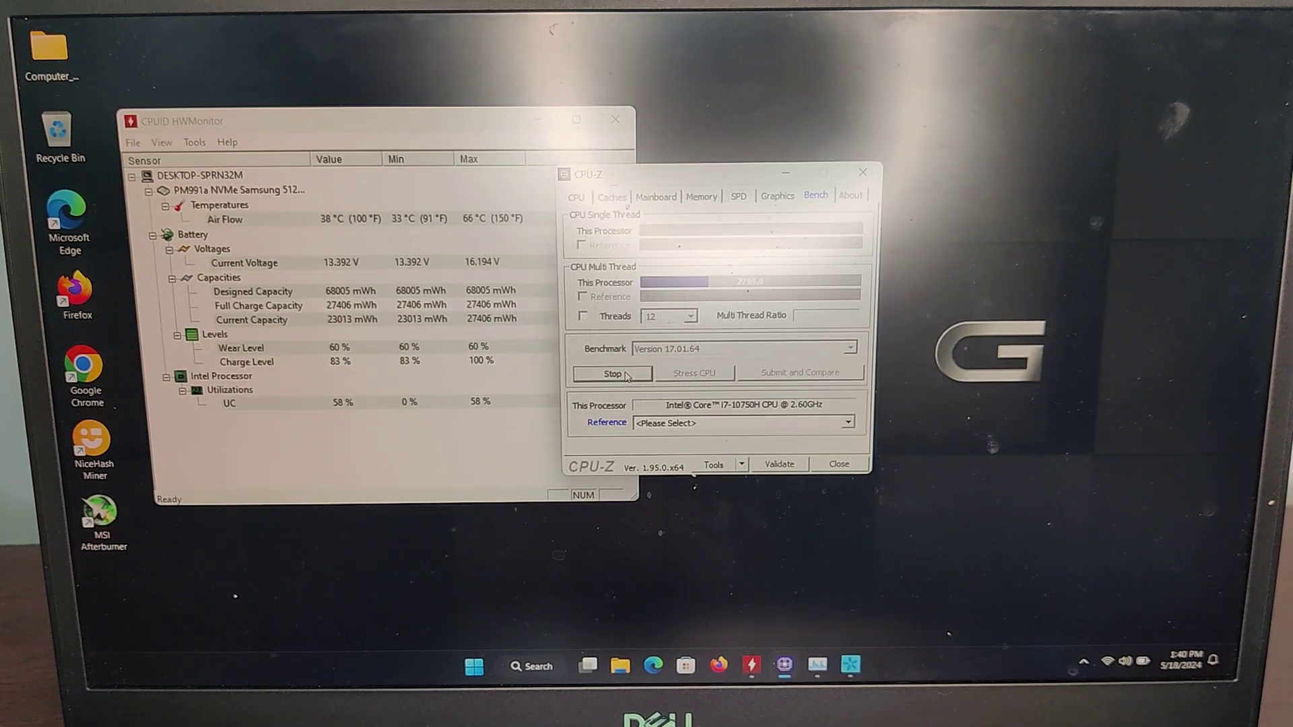
mouse_move(818, 665)
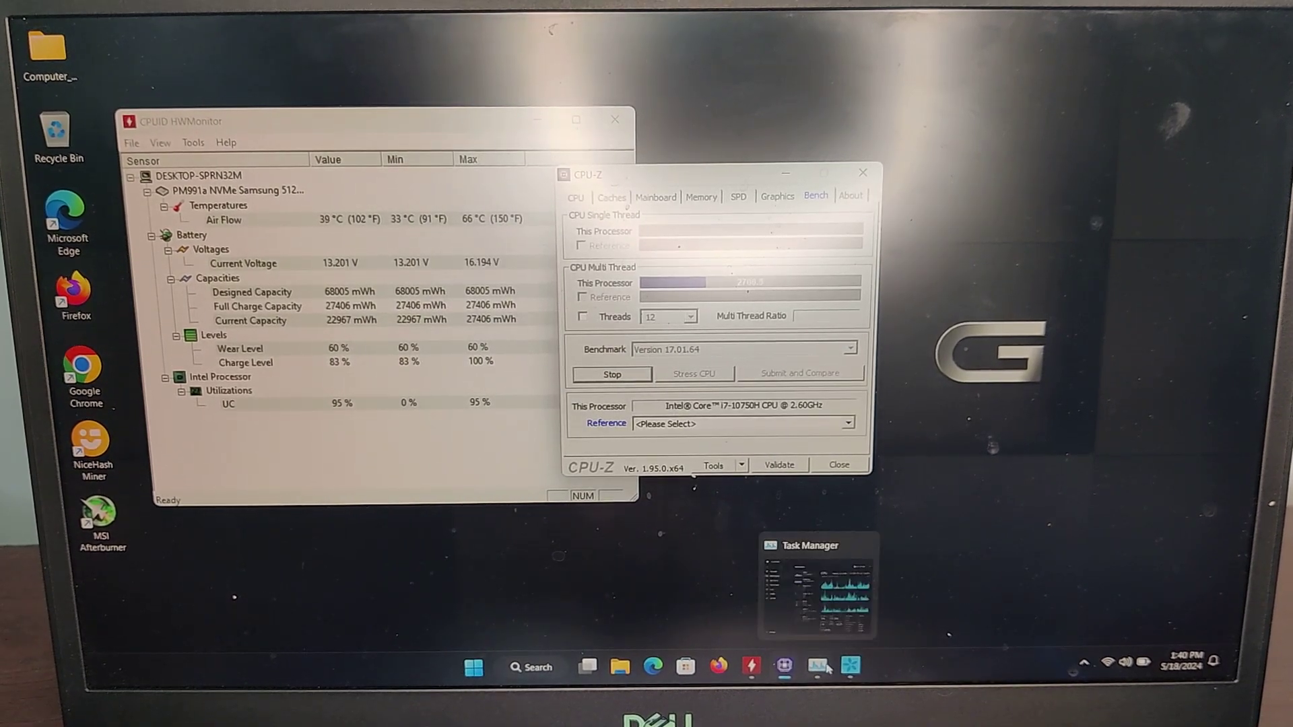
click(816, 586)
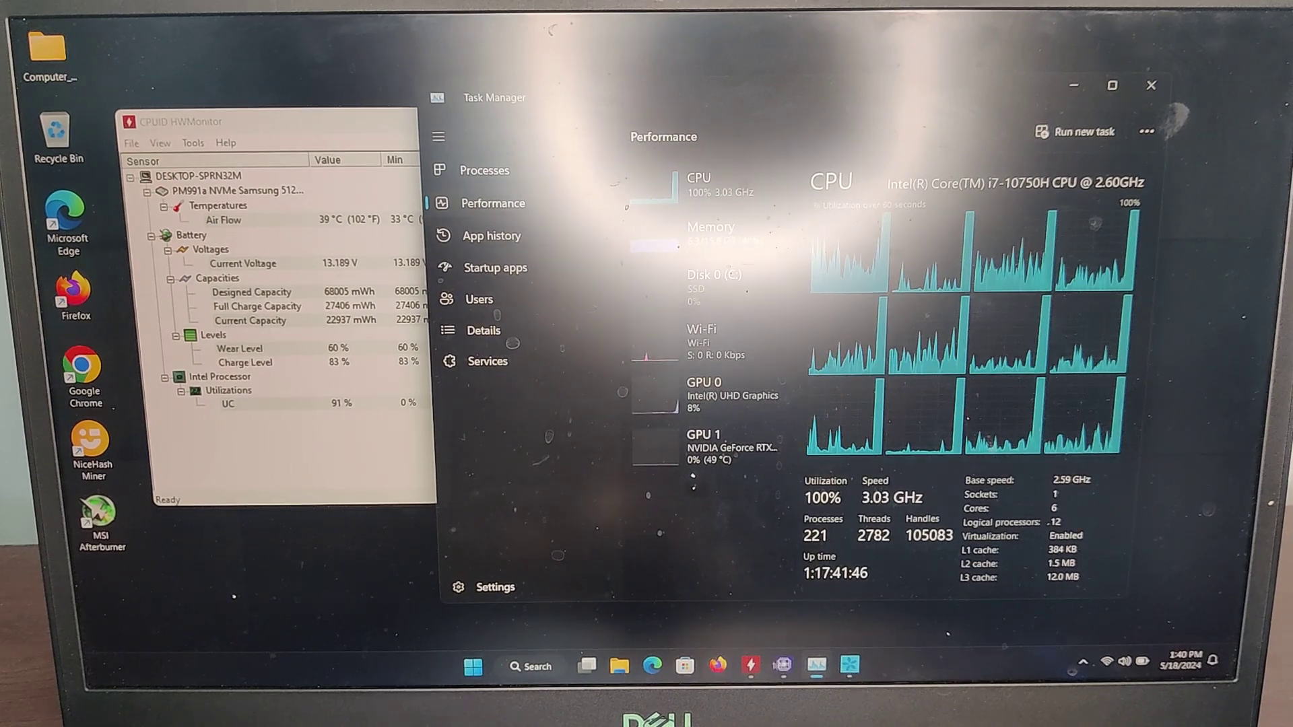
click(781, 665)
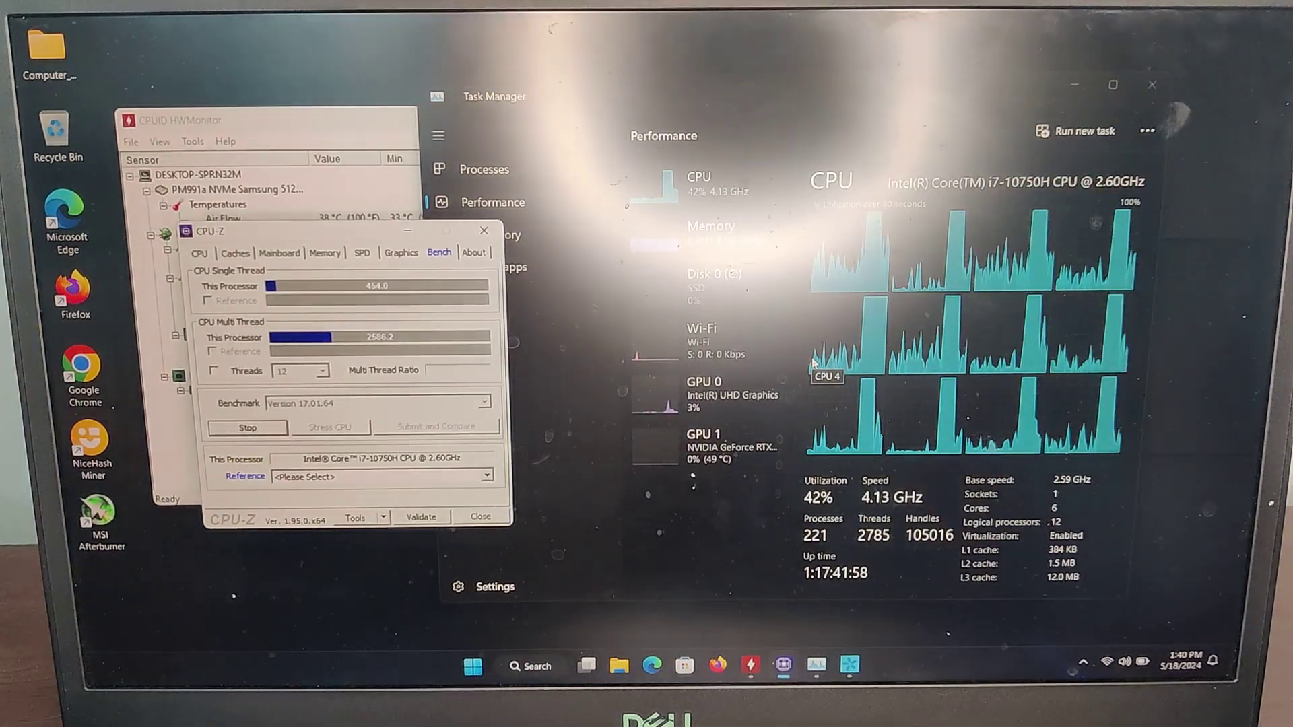
- Bring up CrystalDiskMark's finished drive benchmark results (1258.63/1489.91 MB/s sequential)
click(247, 427)
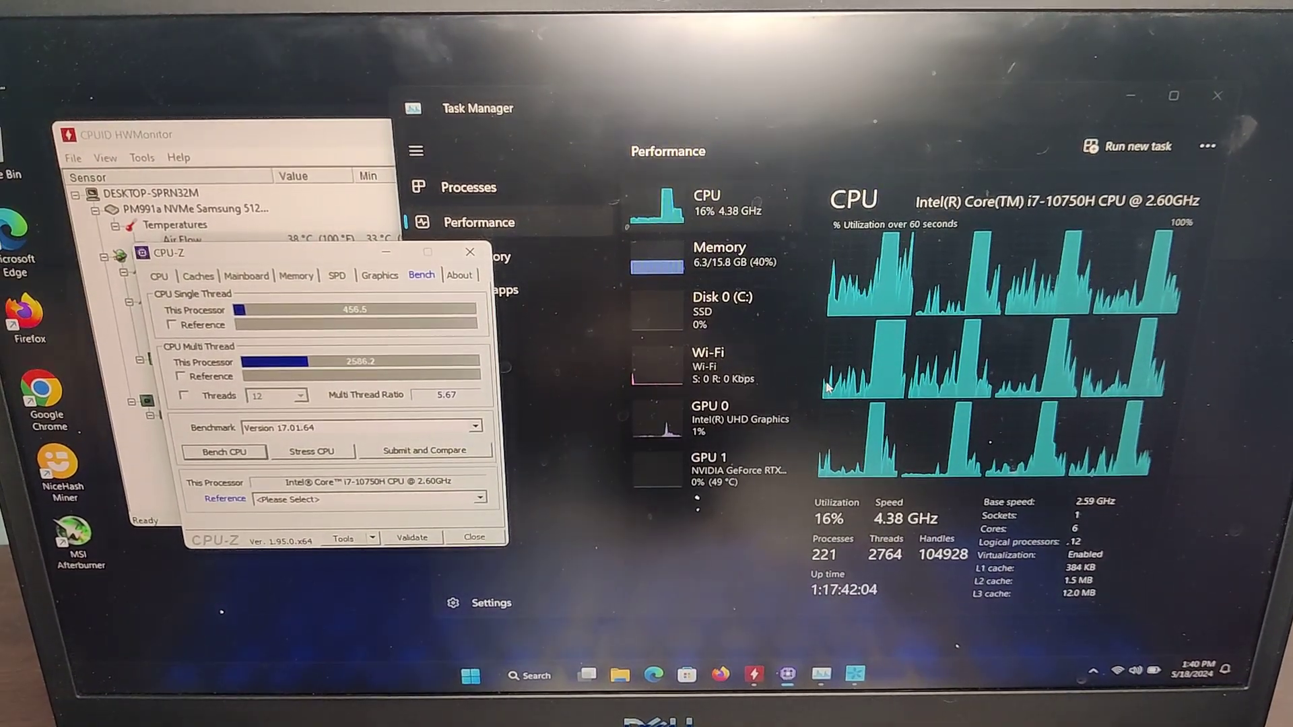
click(416, 149)
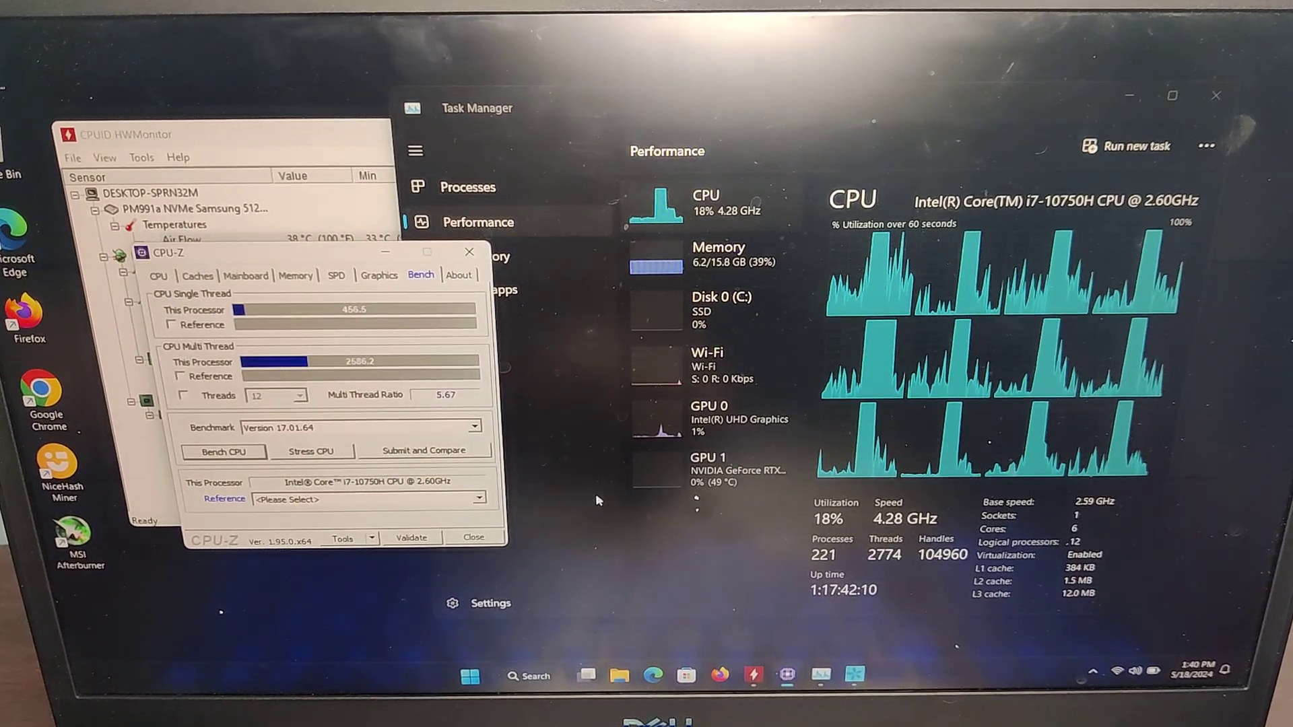
click(415, 149)
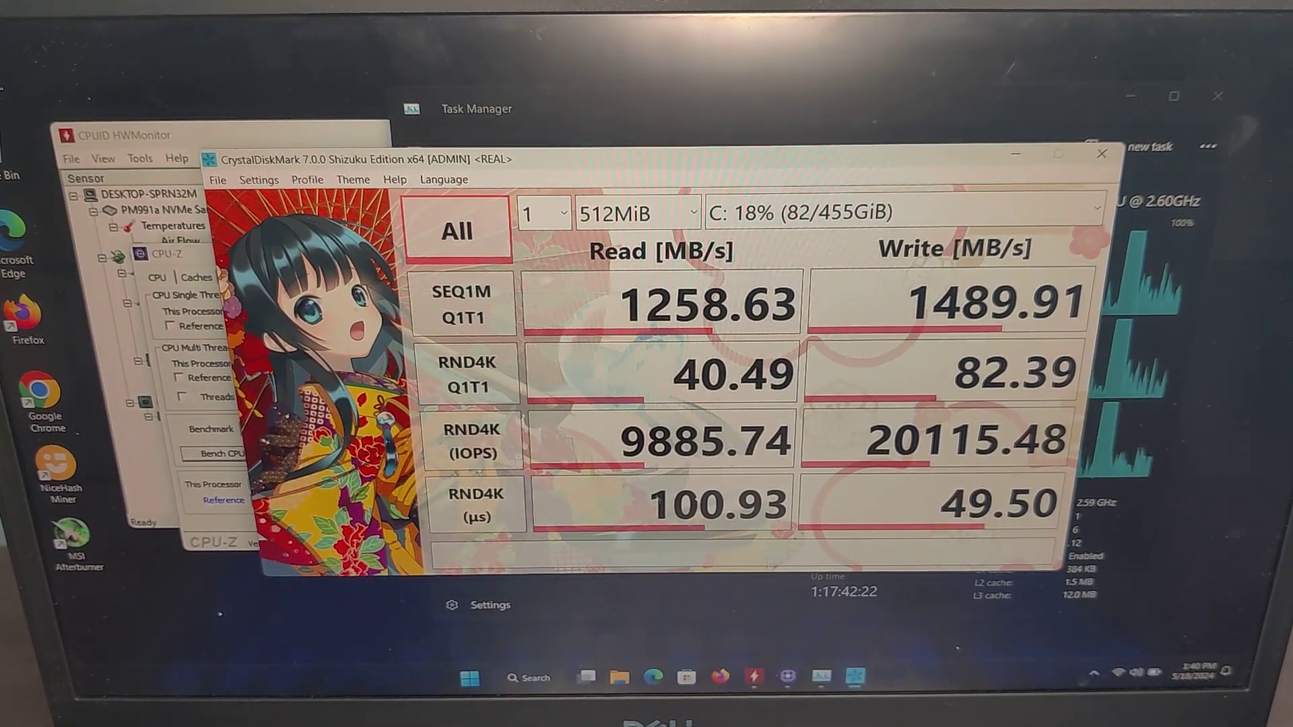
- Bring Task Manager's performance view back in front of CrystalDiskMark
click(475, 108)
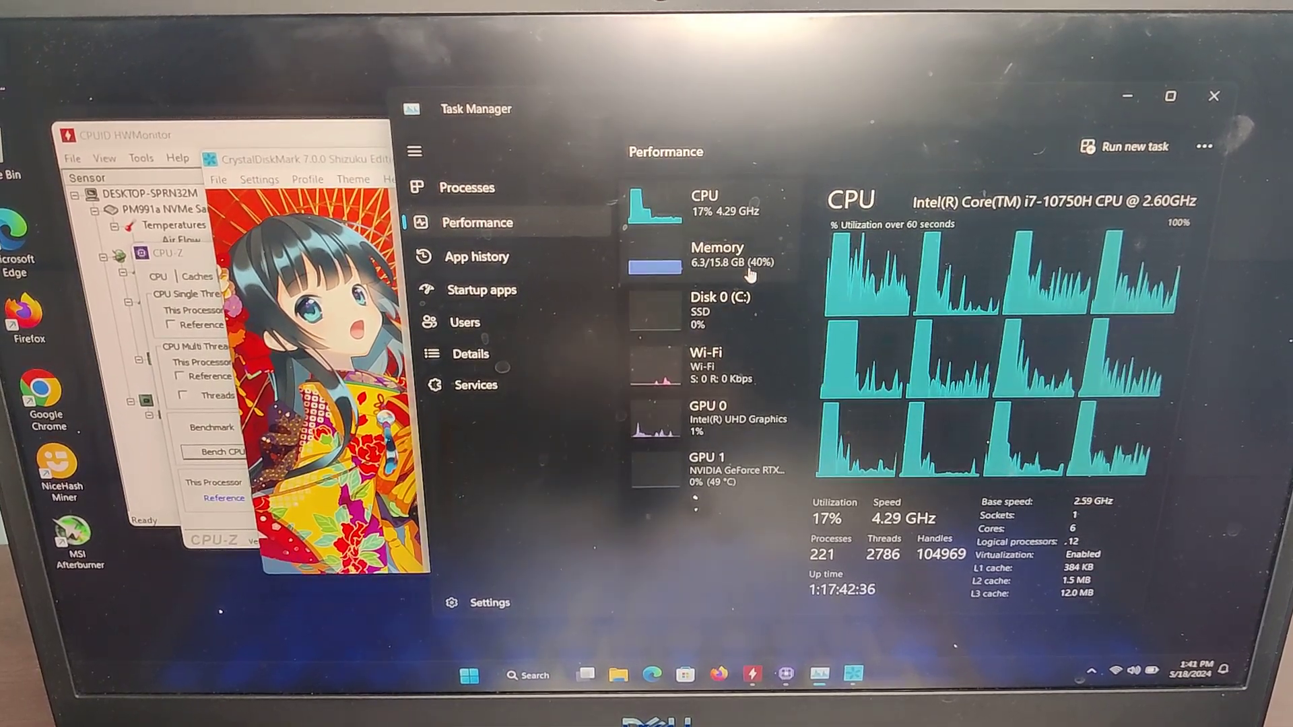
- Check Memory, Disk 0, Wi-Fi, GPU 0 and GPU 1 in Task Manager's Performance sidebar
click(717, 254)
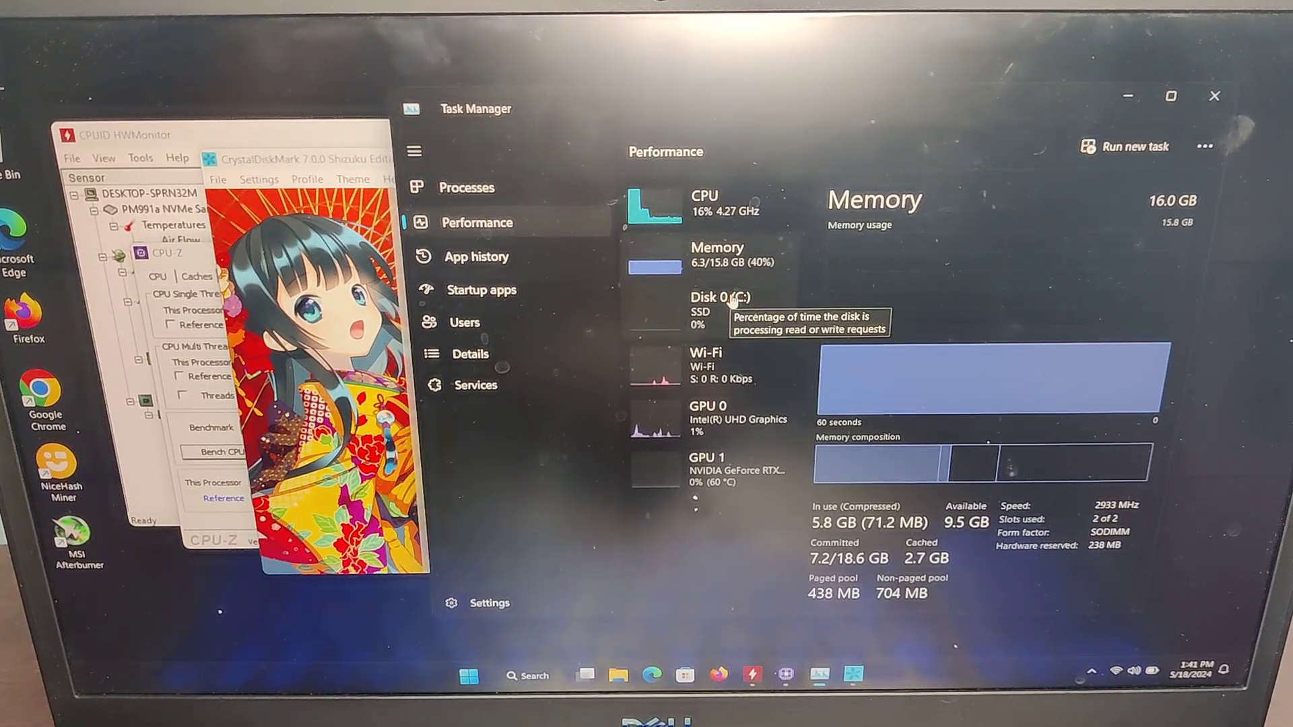
click(718, 310)
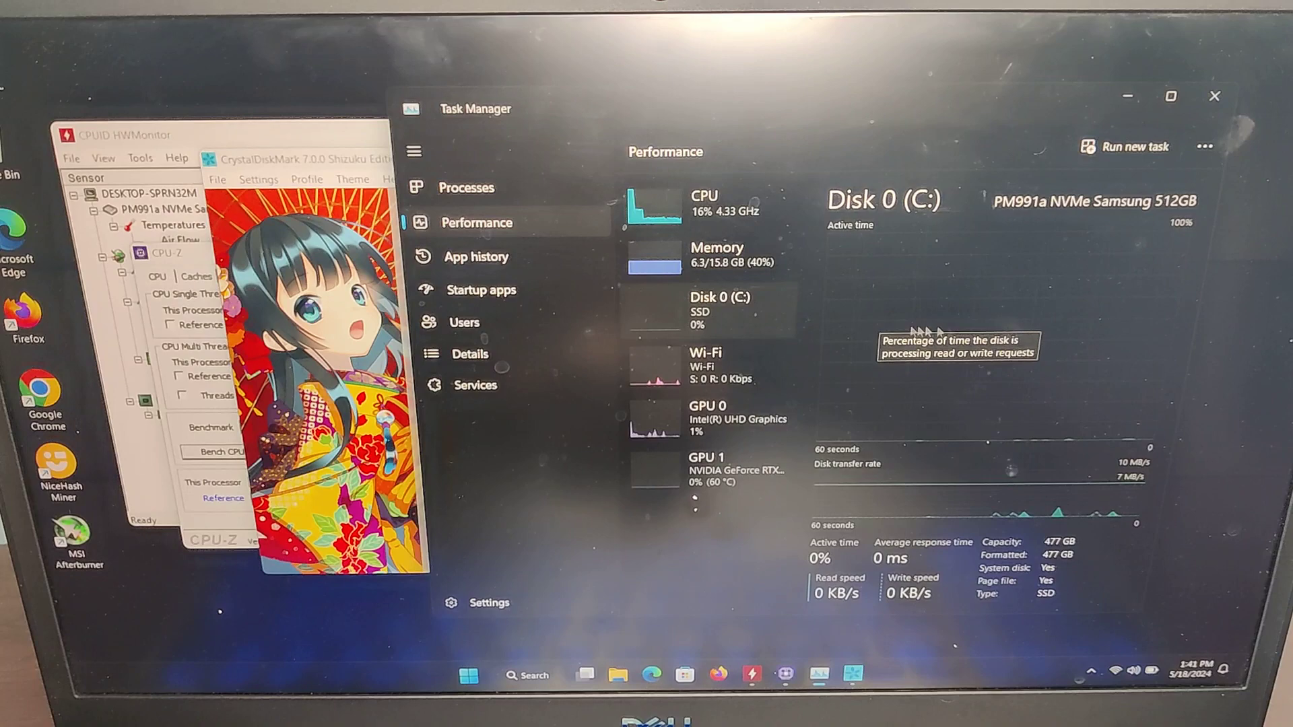
mouse_move(750, 365)
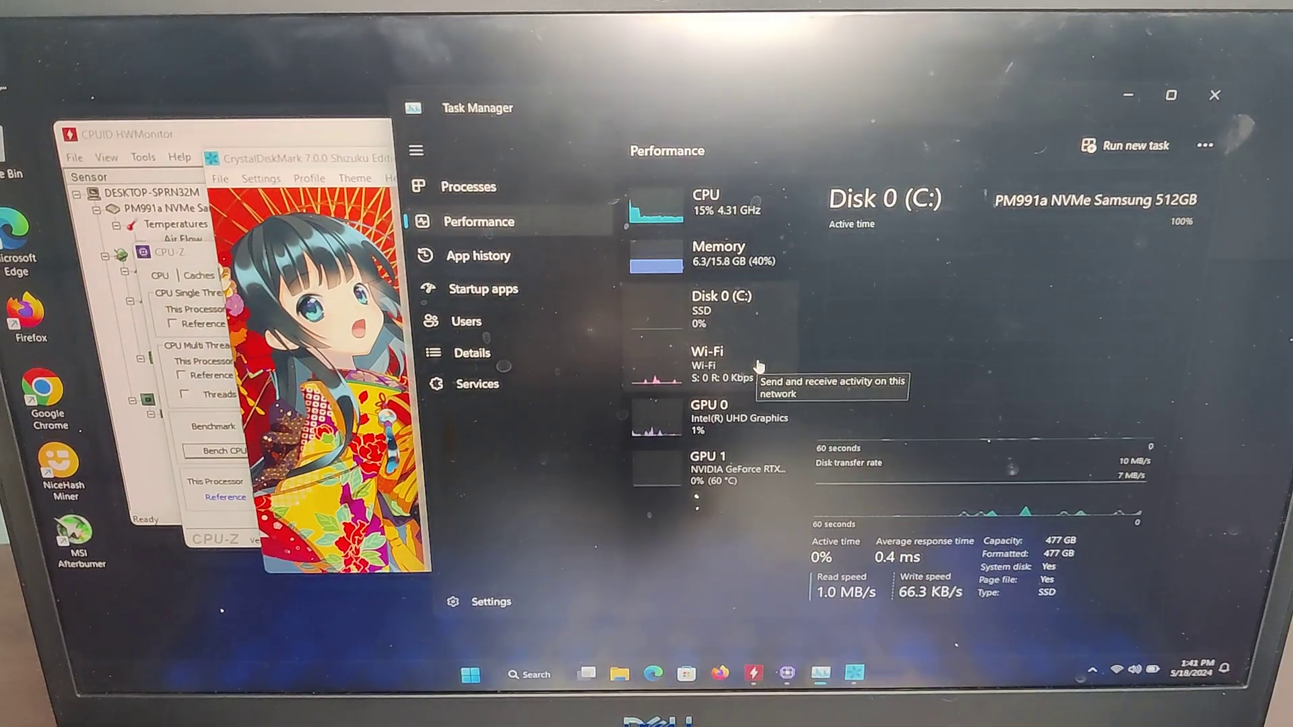
click(705, 363)
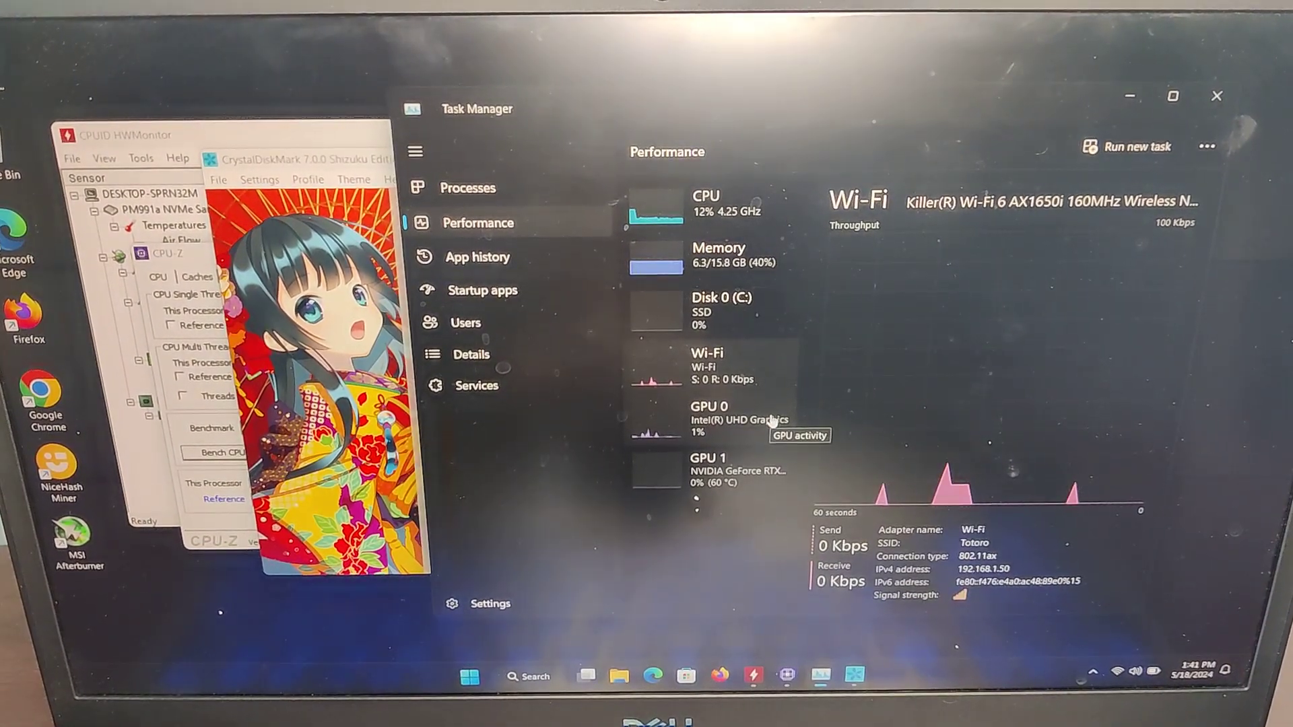
click(707, 405)
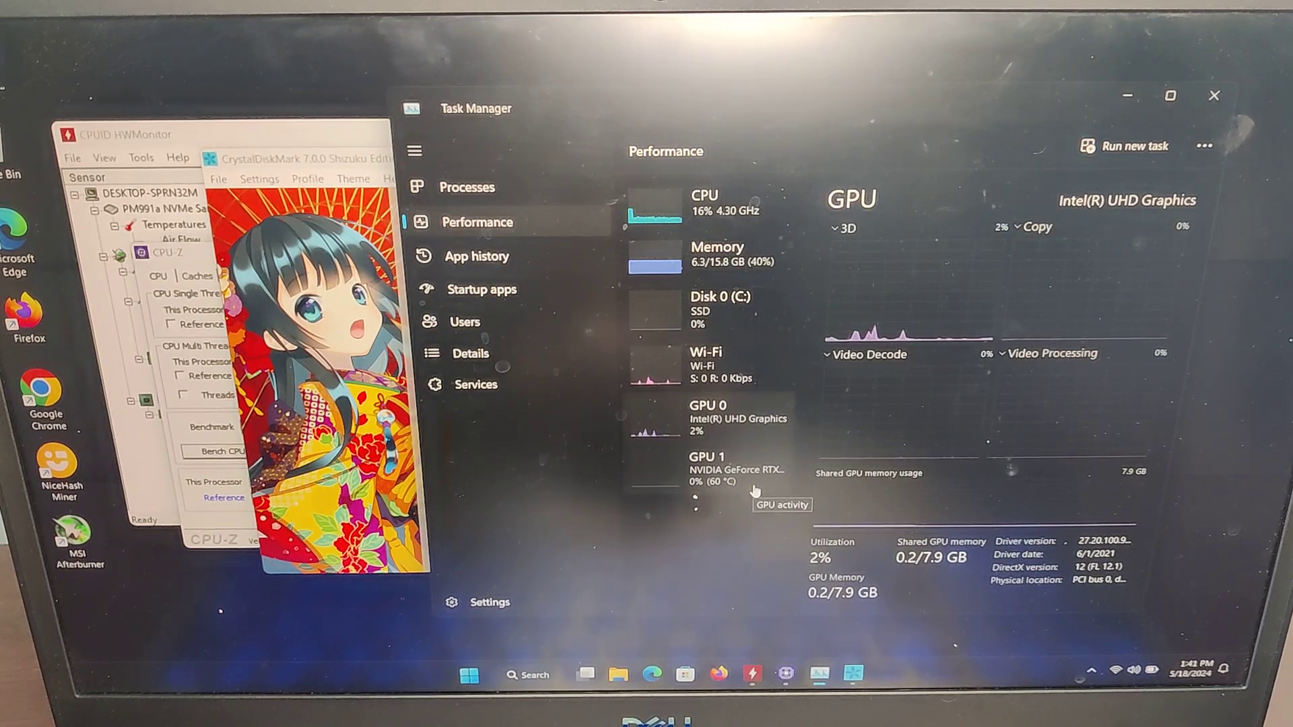
click(718, 467)
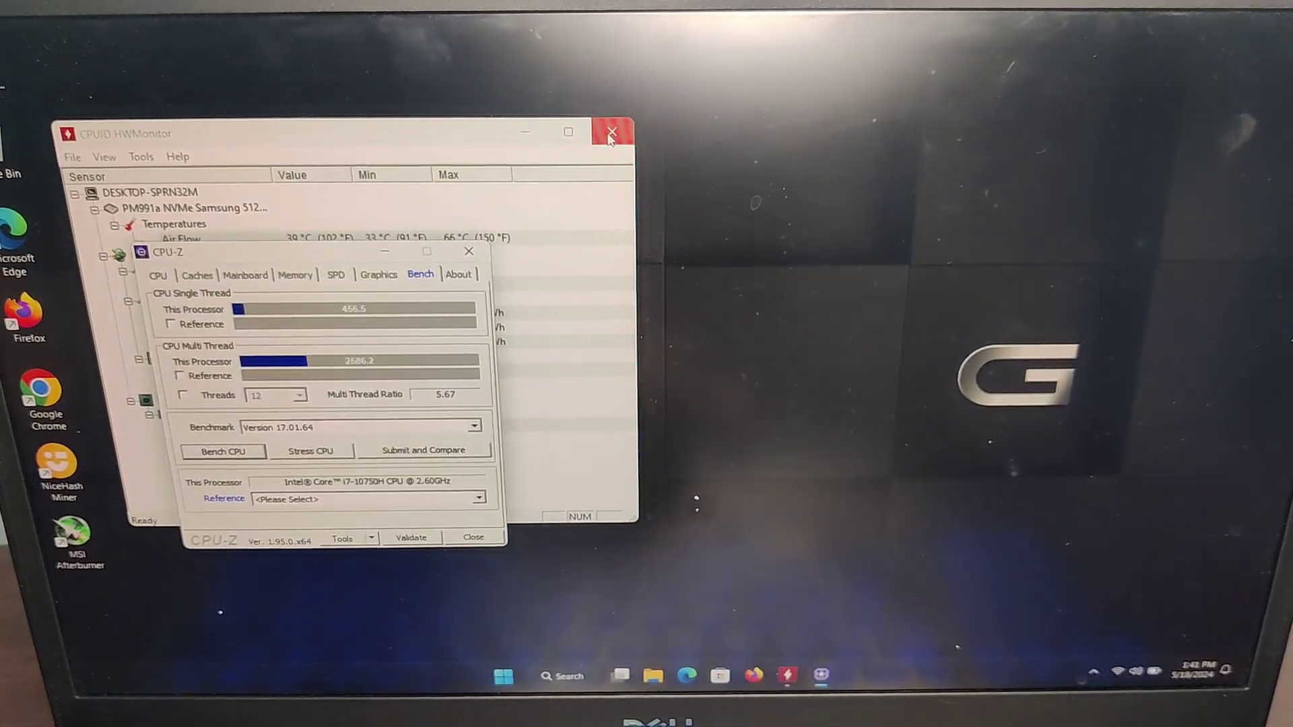
- Close HWMonitor and the remaining windows, leaving the empty desktop
click(612, 134)
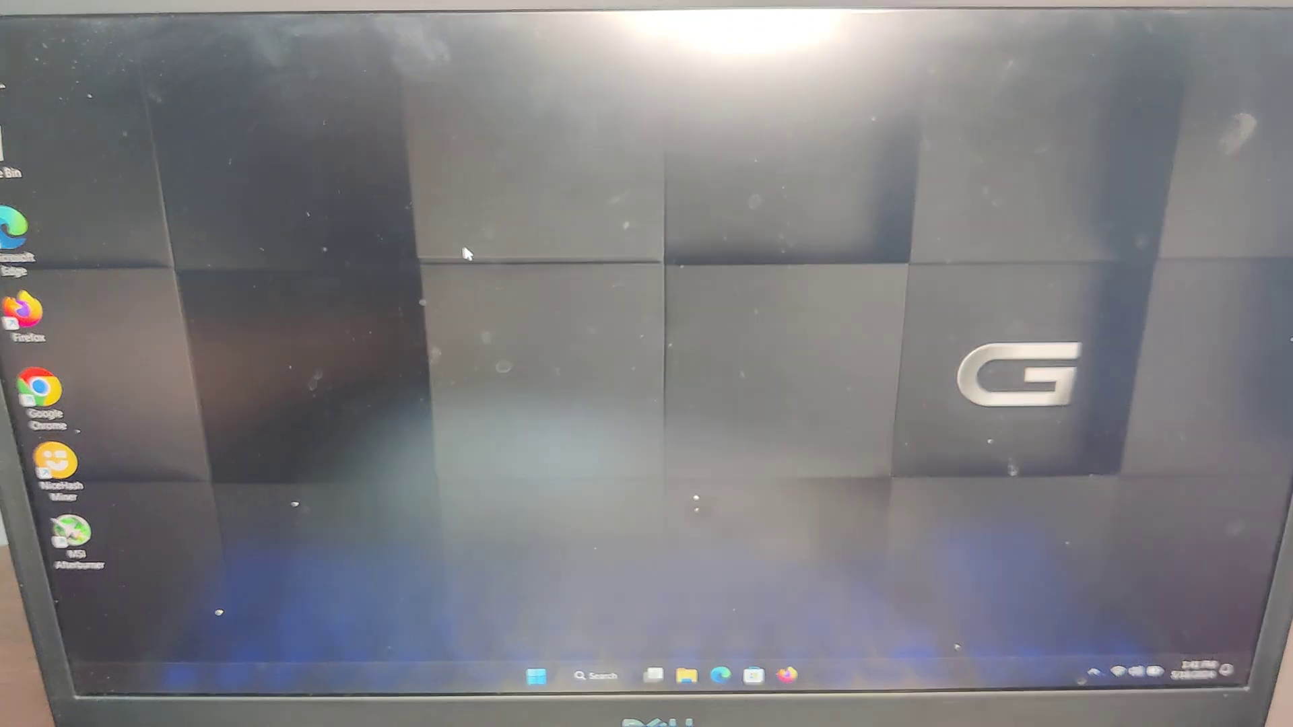